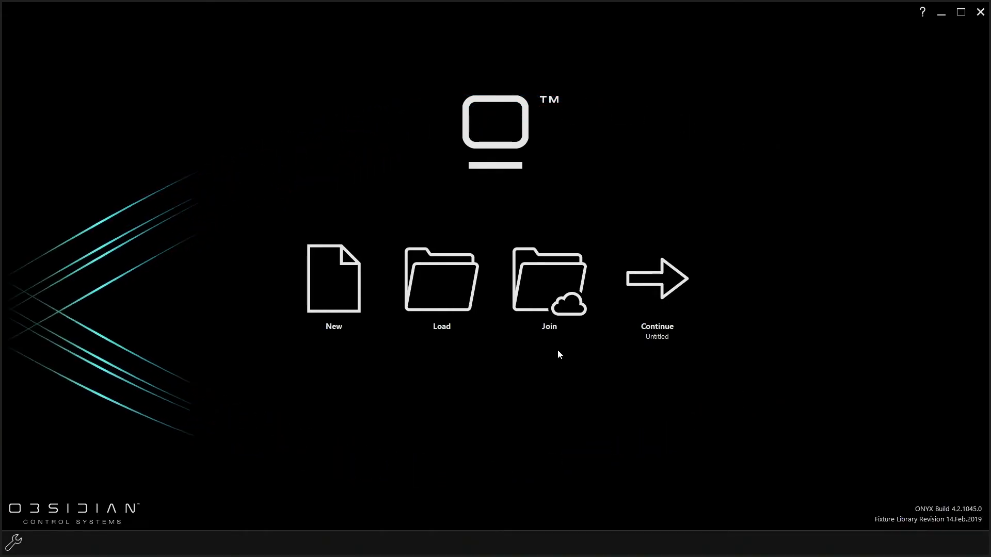
pyautogui.moveTo(310, 112)
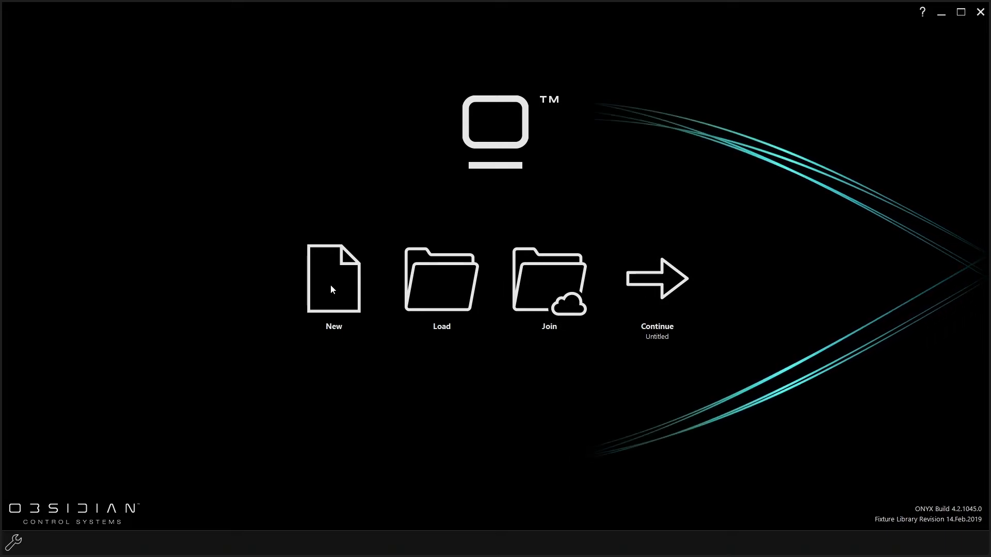
pyautogui.moveTo(346, 285)
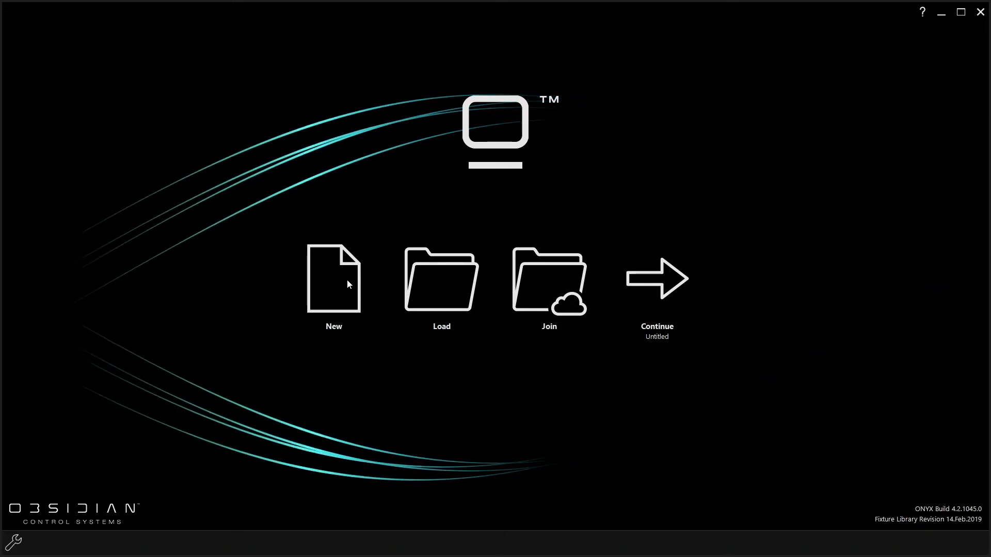
# Create a new show, confirming data clearing and entering the show name.
pyautogui.click(333, 278)
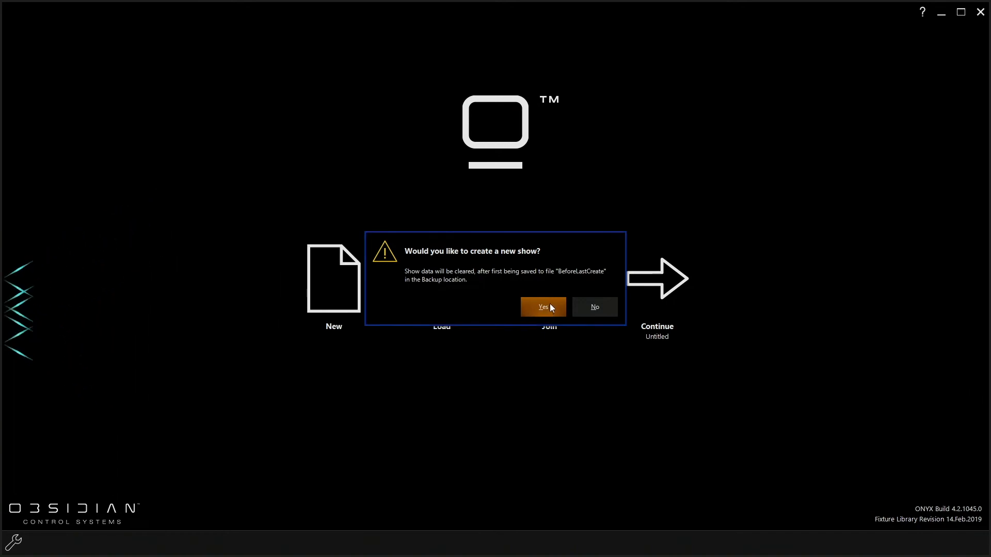
pyautogui.click(543, 307)
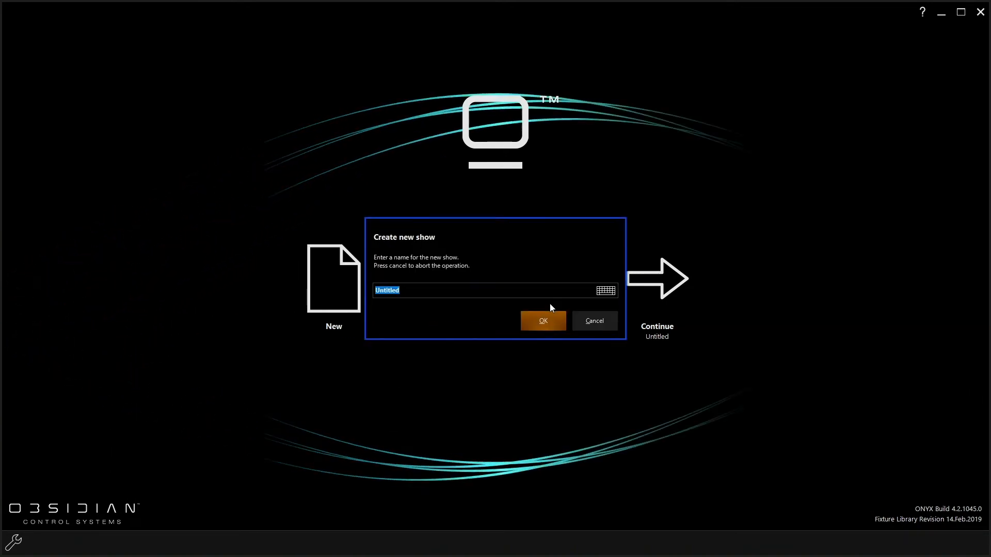
pyautogui.click(543, 321)
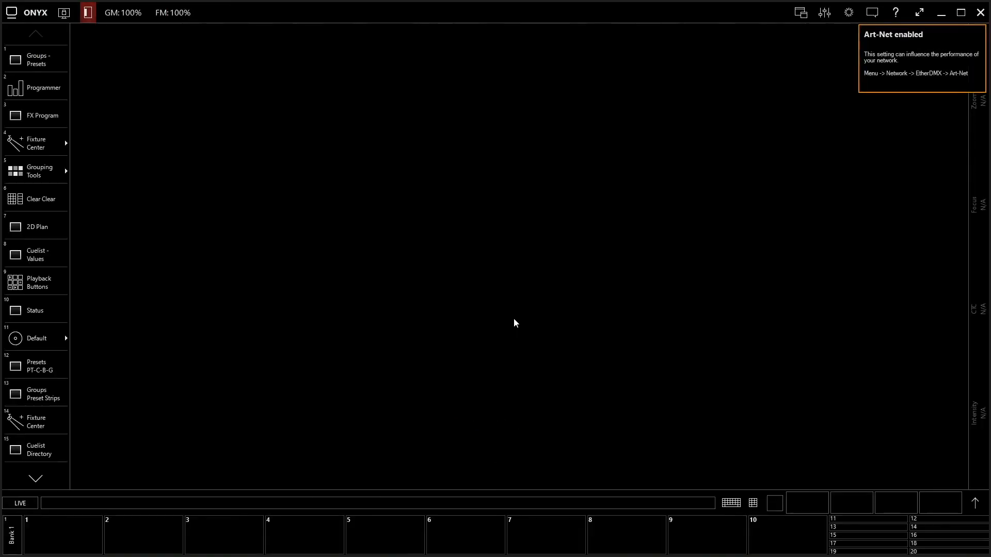
pyautogui.moveTo(759, 133)
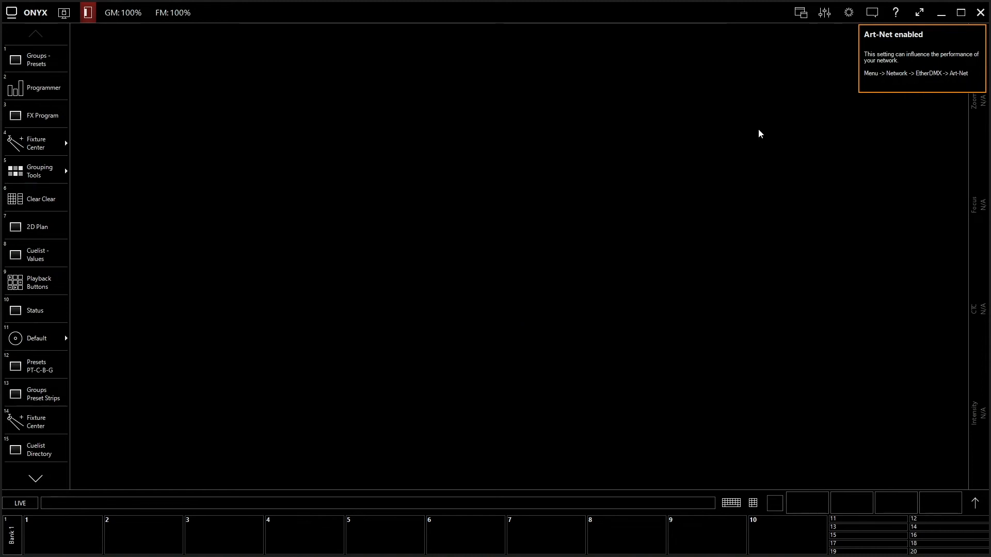
pyautogui.moveTo(115, 117)
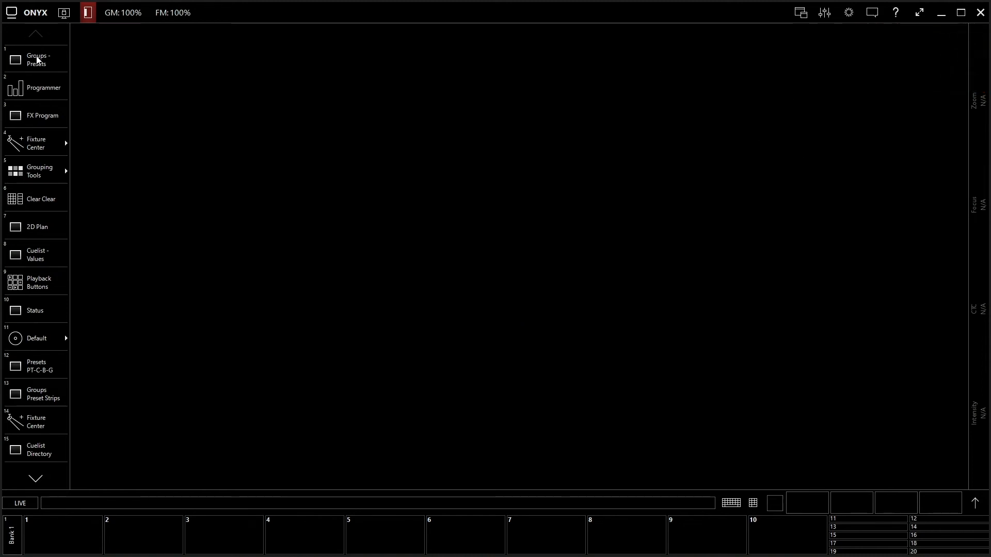
pyautogui.moveTo(41, 259)
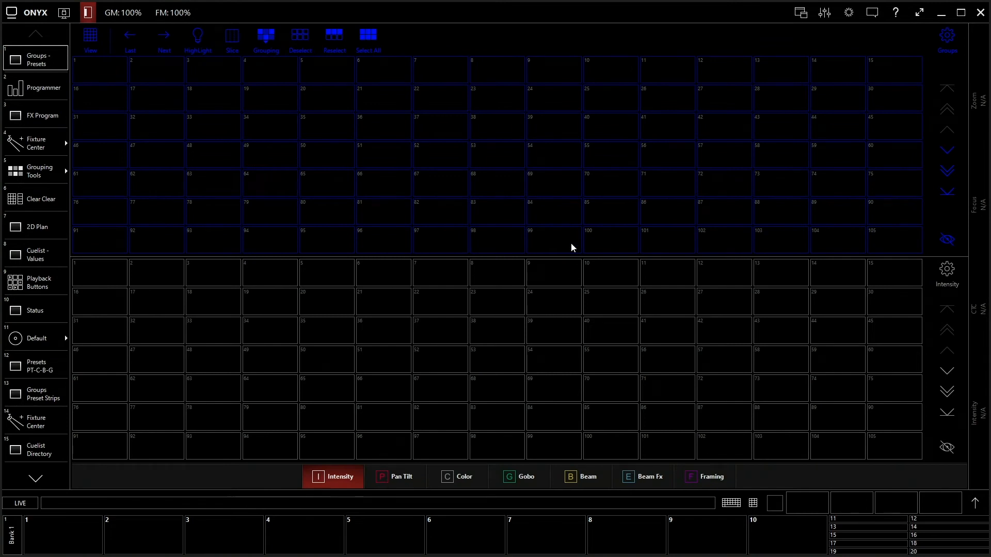
pyautogui.click(35, 87)
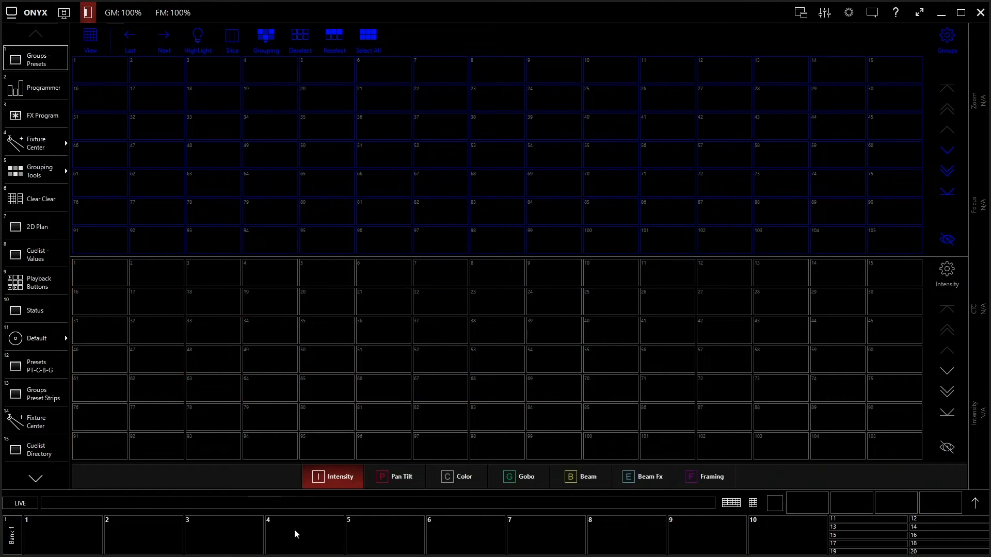
pyautogui.moveTo(81, 539)
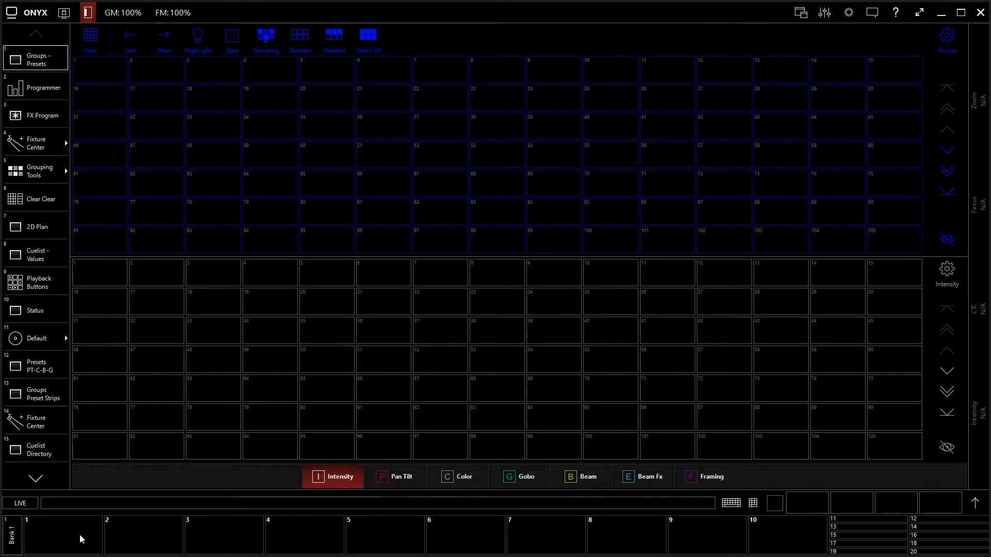
pyautogui.moveTo(865, 548)
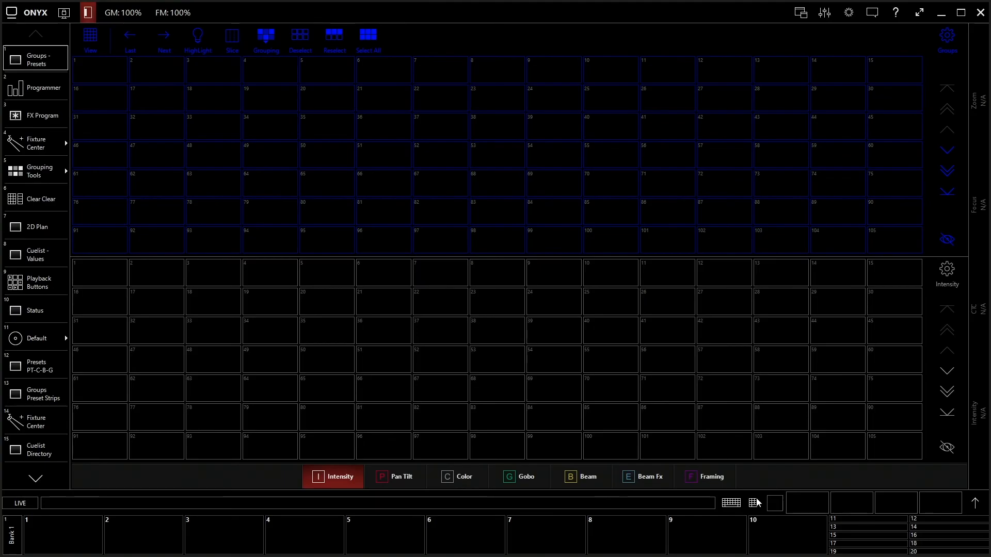
pyautogui.click(751, 502)
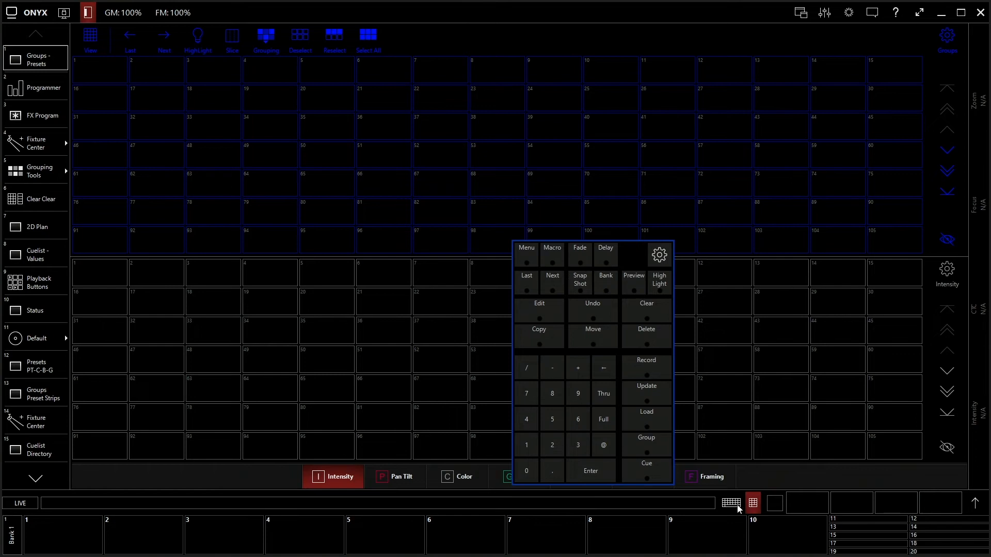
pyautogui.moveTo(686, 346)
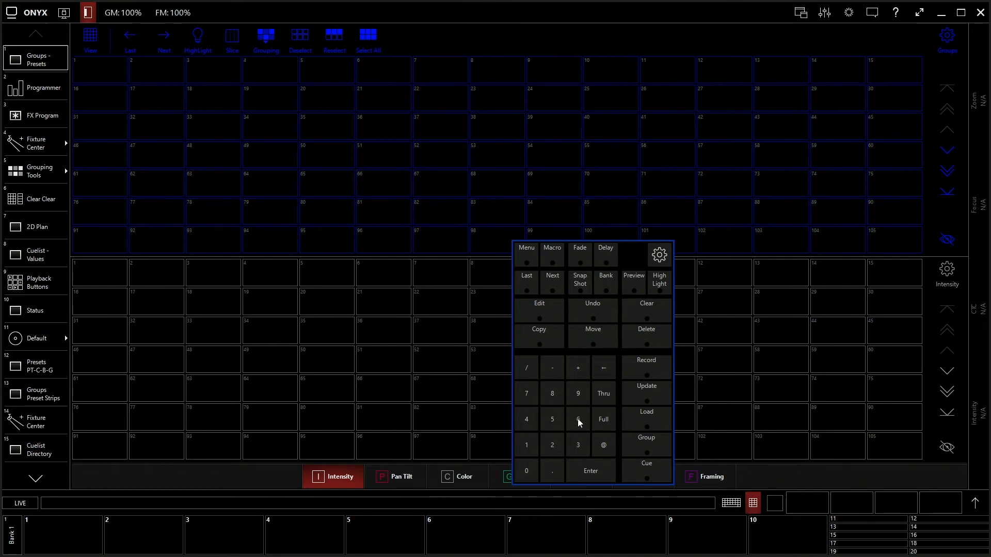
pyautogui.moveTo(636, 425)
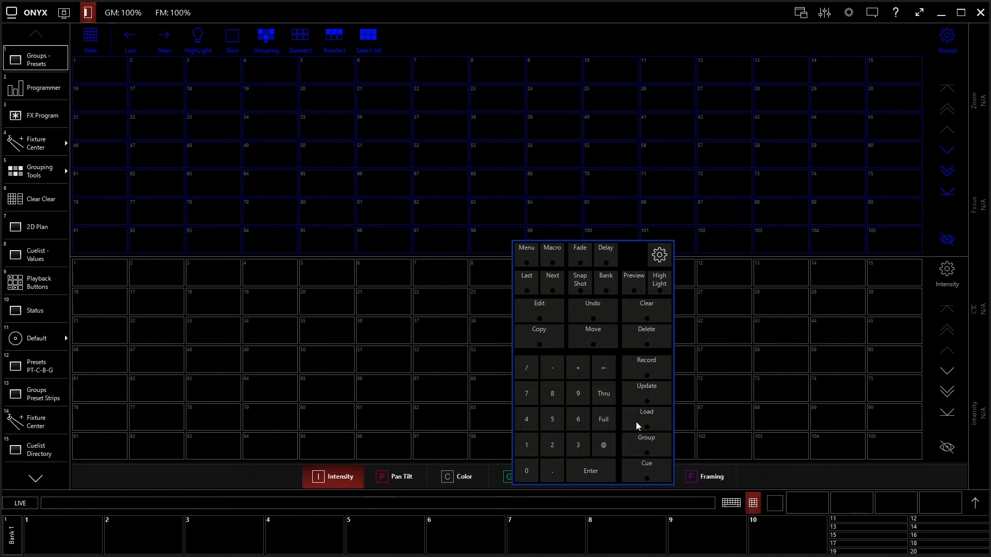
pyautogui.moveTo(579, 306)
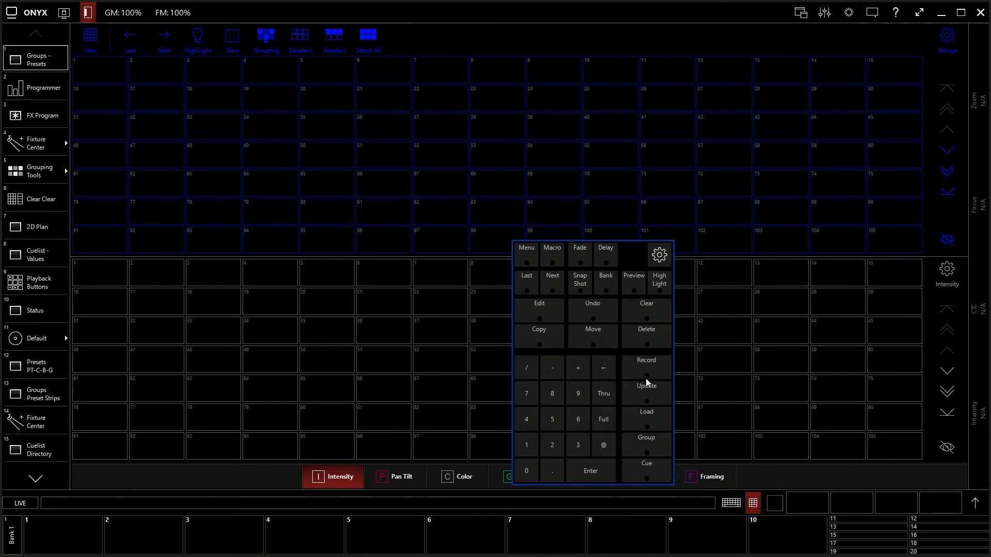
pyautogui.moveTo(603, 291)
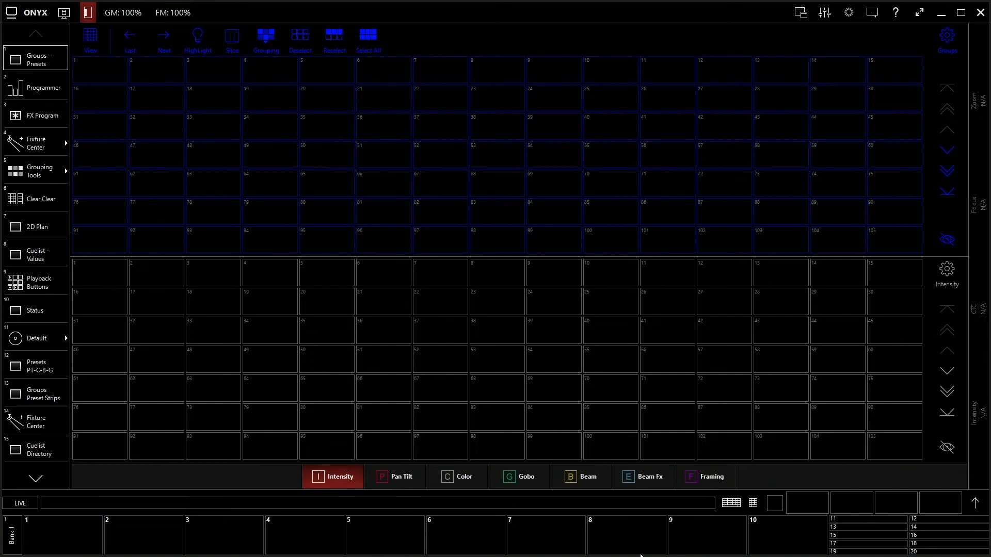
pyautogui.click(731, 501)
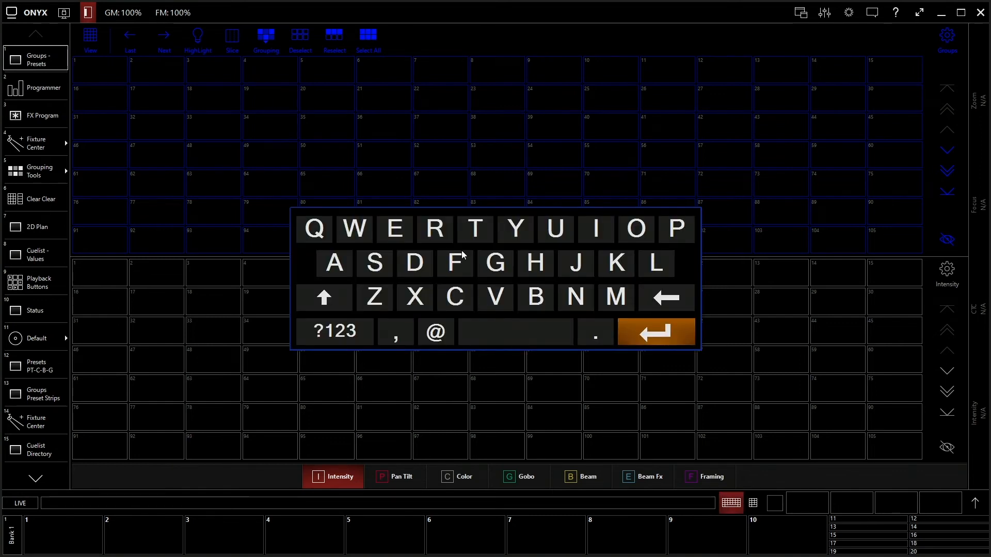
pyautogui.click(731, 502)
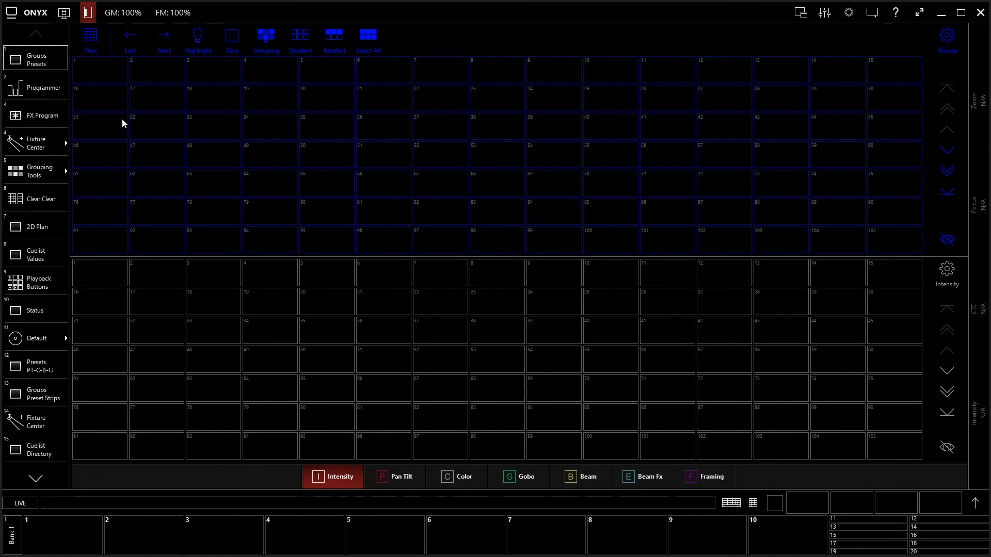
pyautogui.moveTo(31, 16)
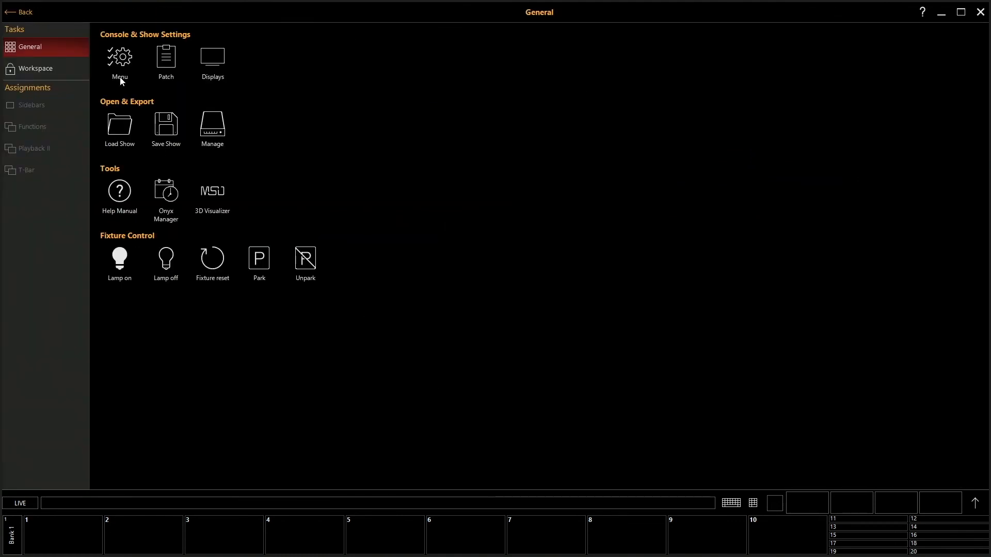
# Open settings and browse the Network, CITP and Remote protocol pages.
pyautogui.click(119, 57)
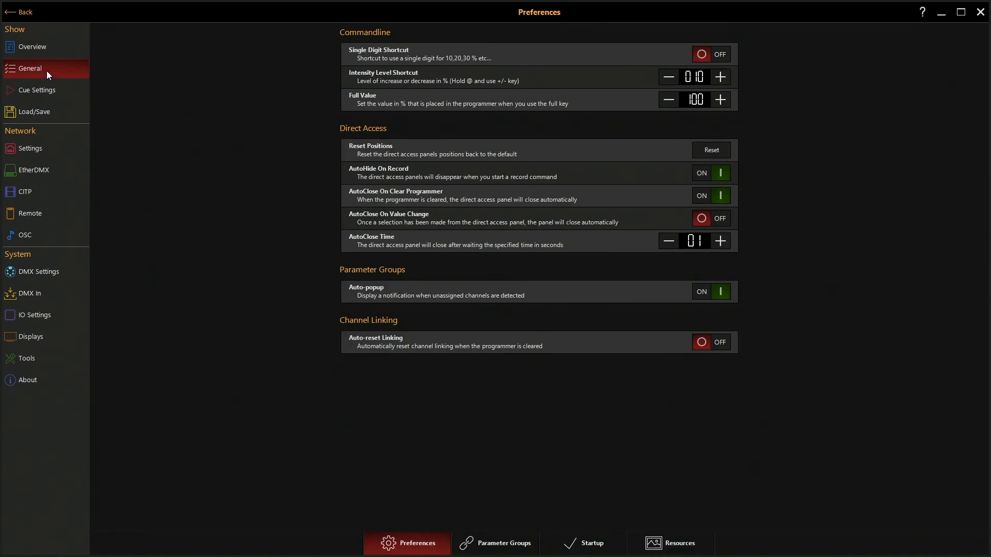
pyautogui.moveTo(53, 100)
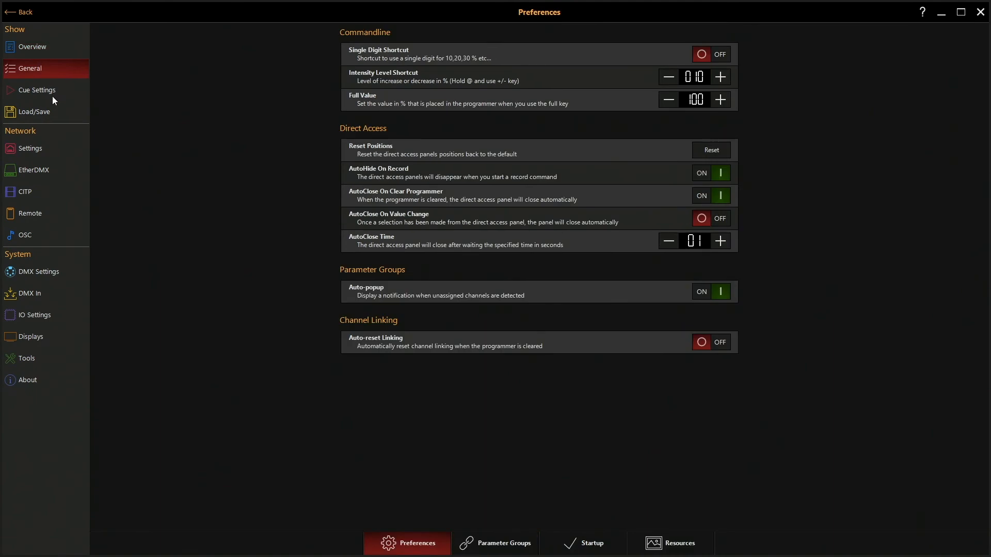
pyautogui.click(29, 148)
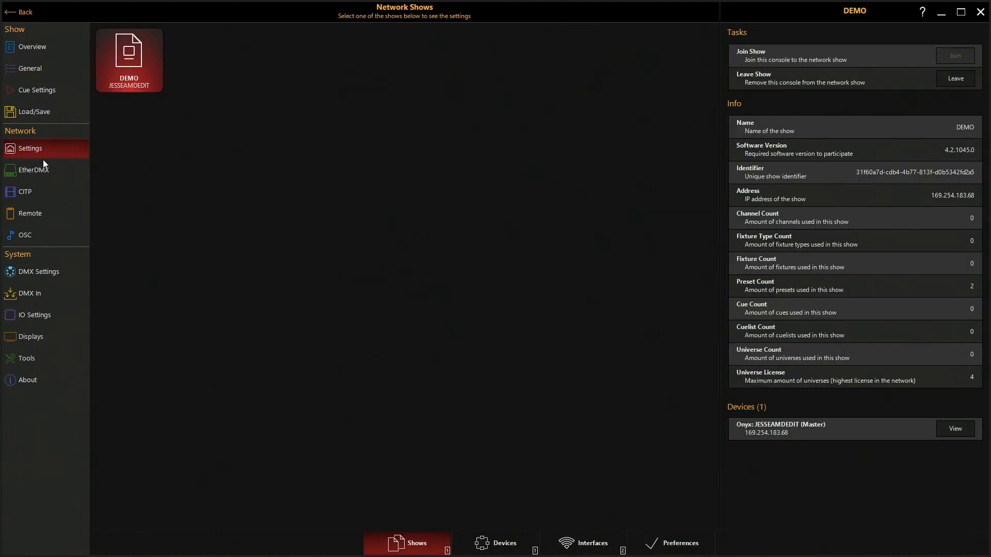
pyautogui.click(26, 192)
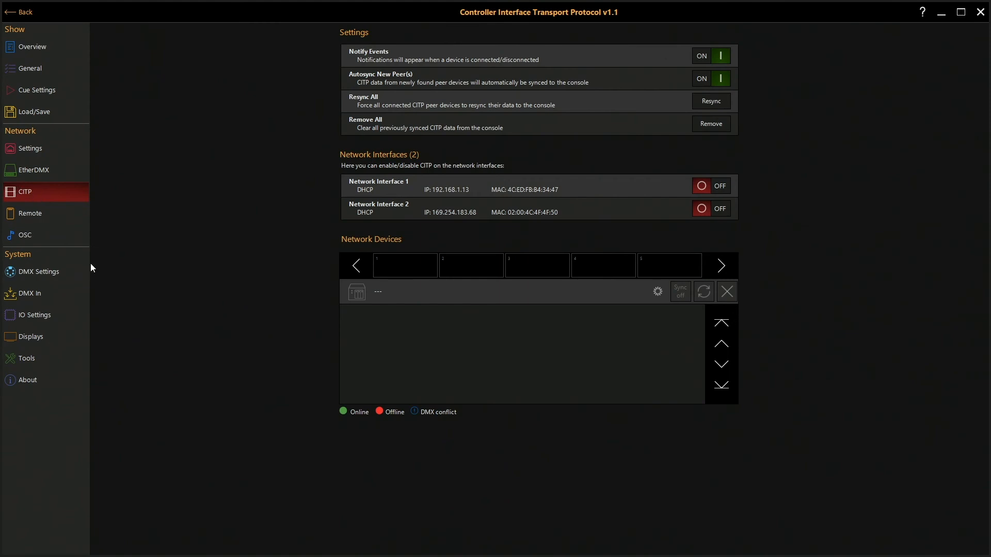
pyautogui.click(30, 213)
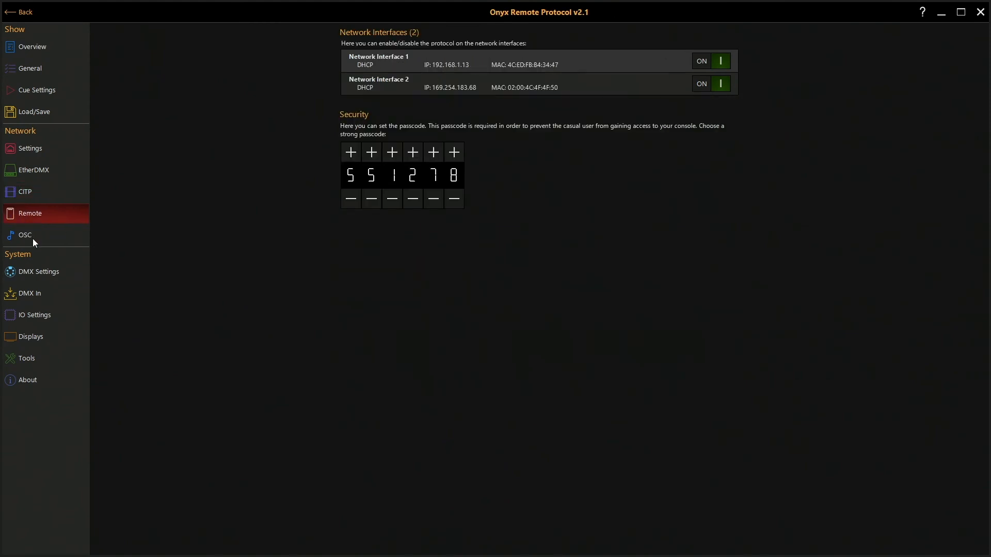
# Review the DMX output and show Overview pages, then return to the General menu.
pyautogui.click(39, 272)
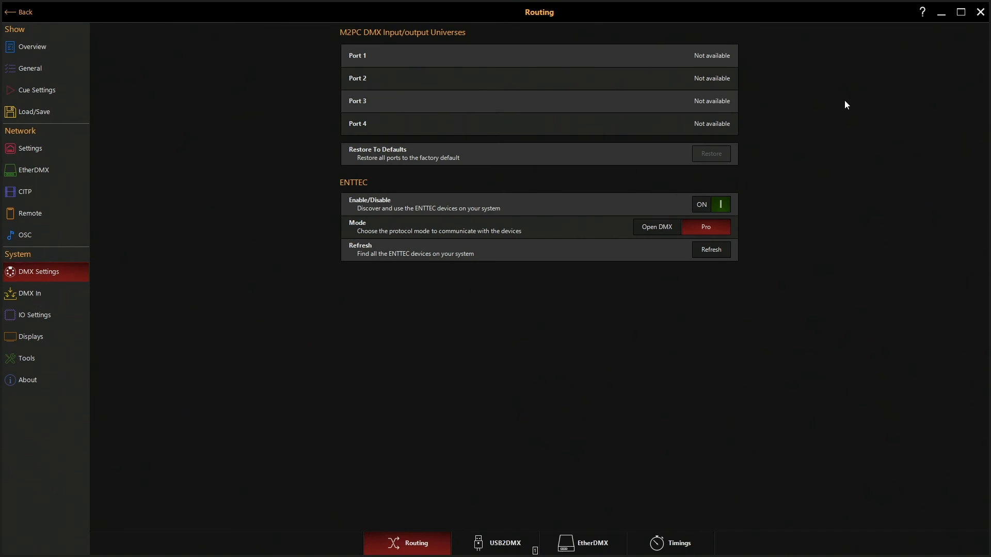
pyautogui.click(32, 46)
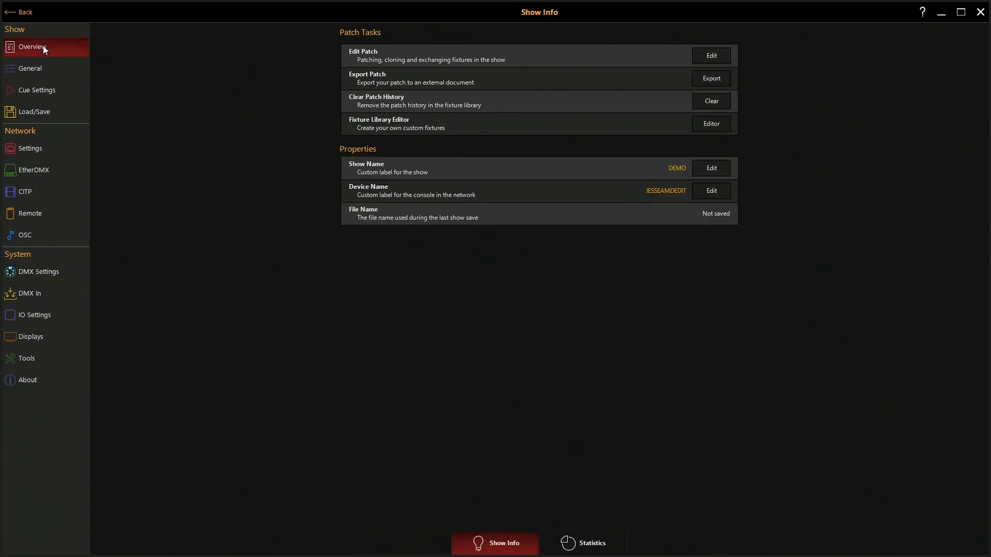
pyautogui.moveTo(13, 14)
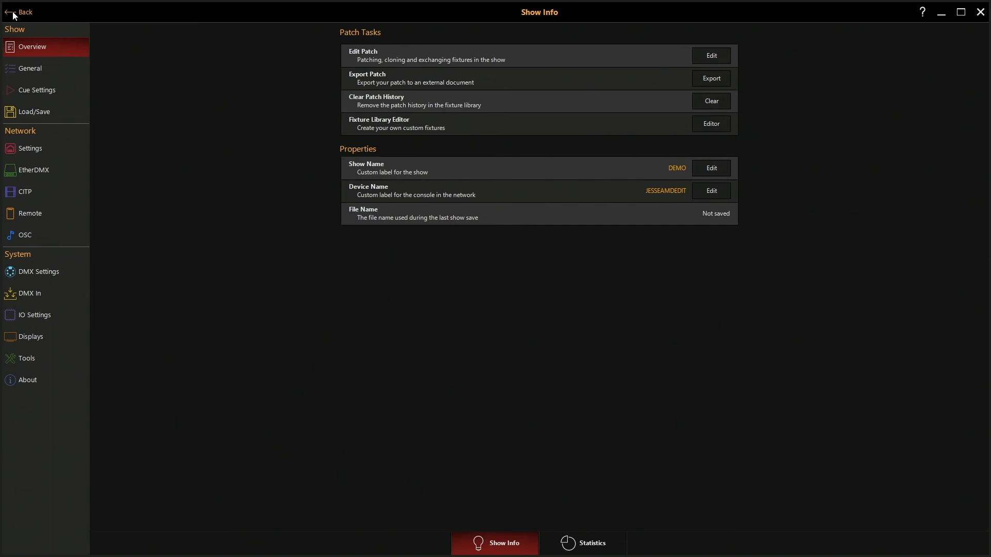
pyautogui.click(21, 11)
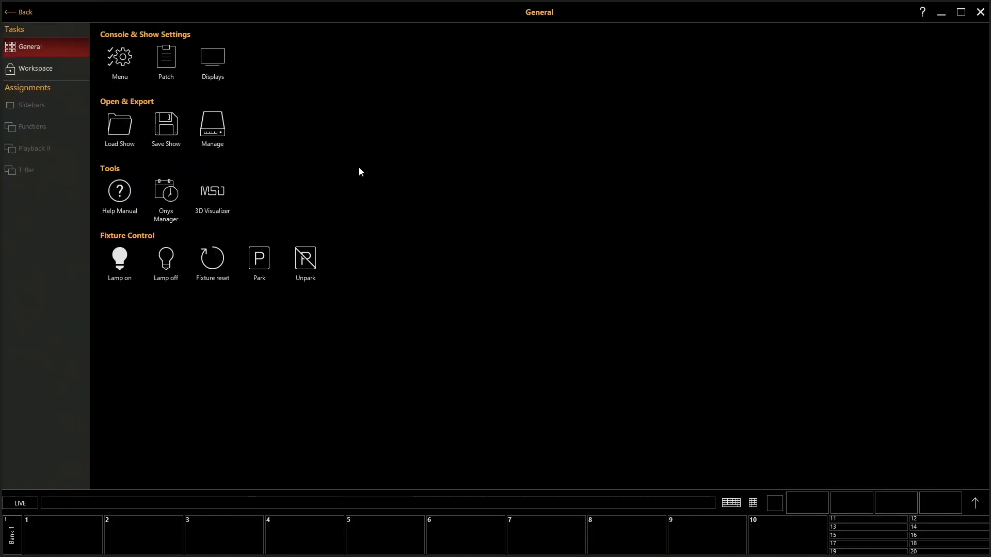
pyautogui.moveTo(225, 65)
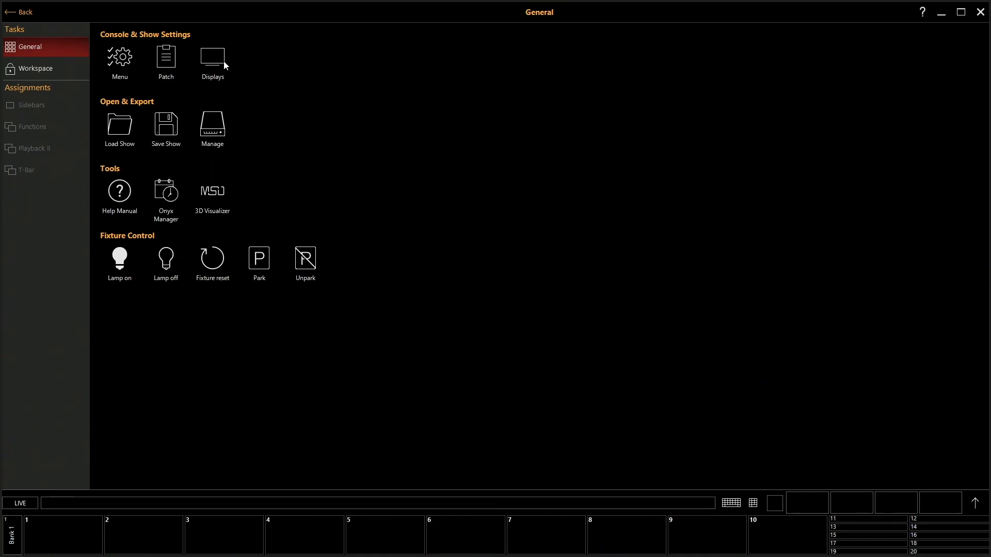
pyautogui.moveTo(153, 135)
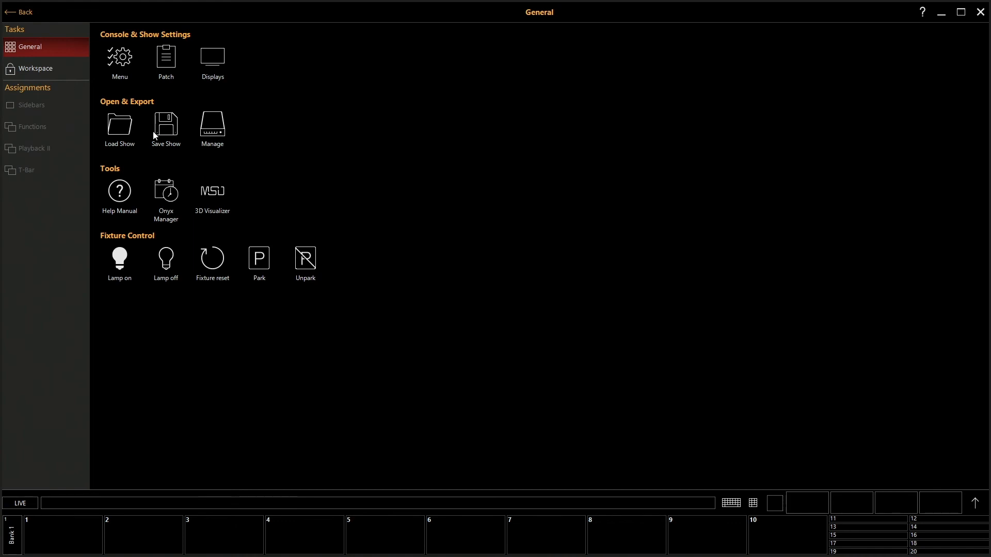
pyautogui.moveTo(288, 178)
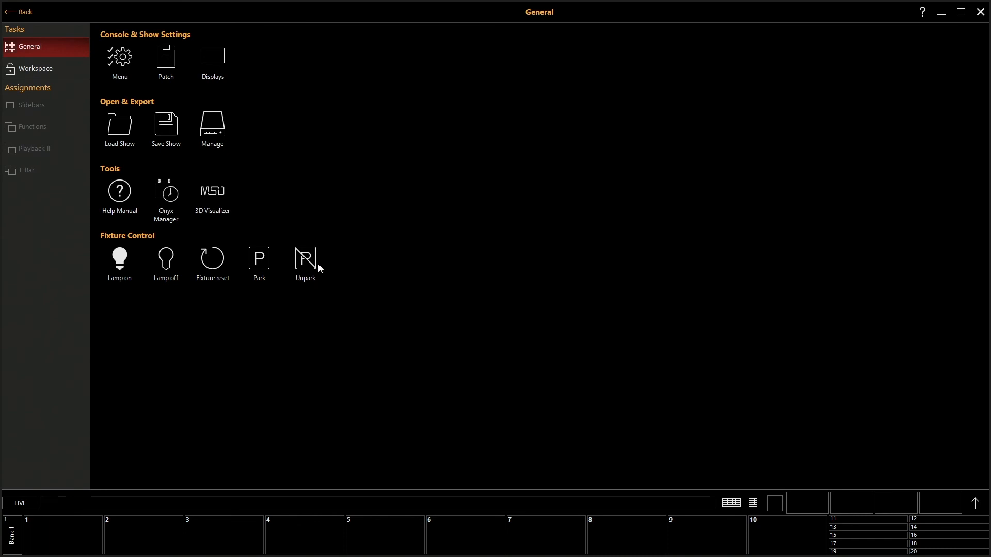
pyautogui.moveTo(138, 258)
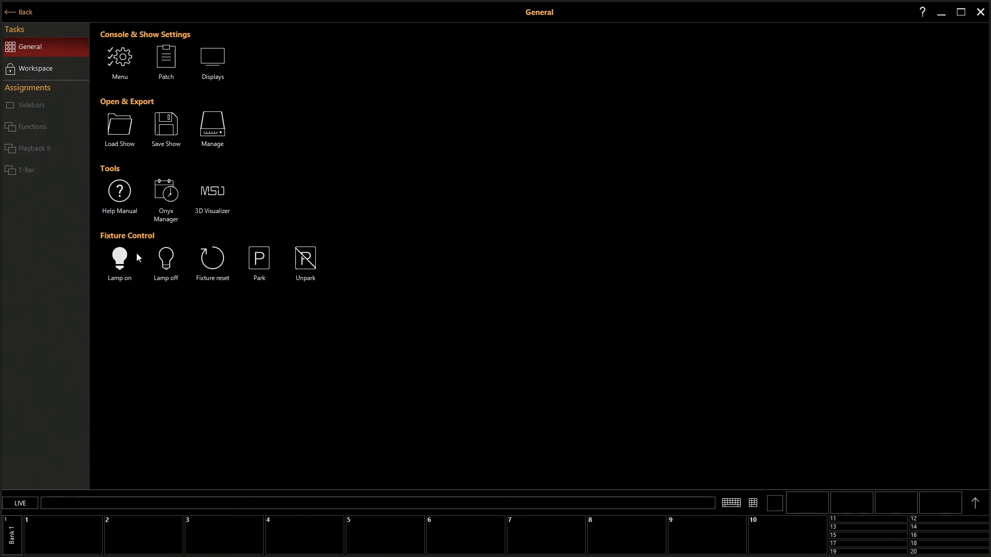
pyautogui.moveTo(242, 270)
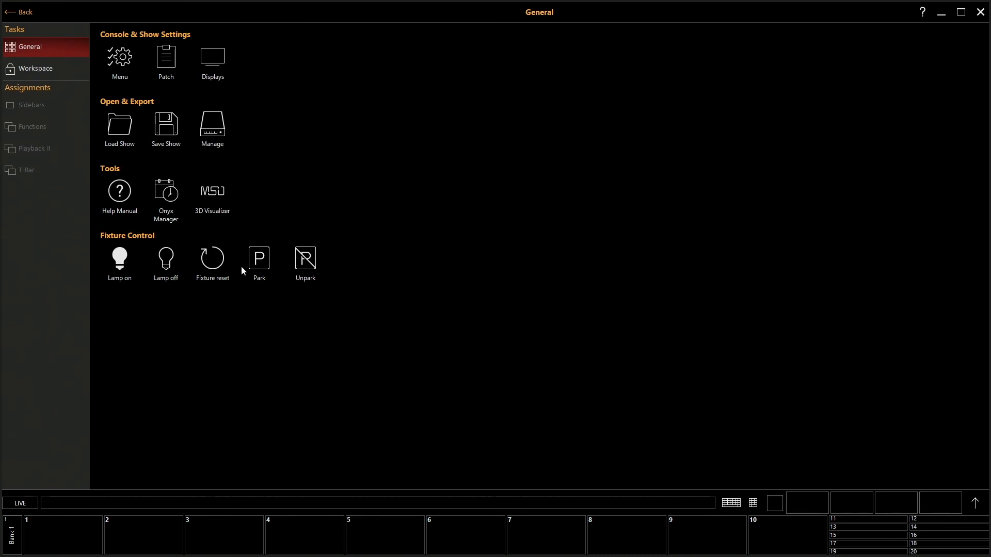
pyautogui.moveTo(124, 333)
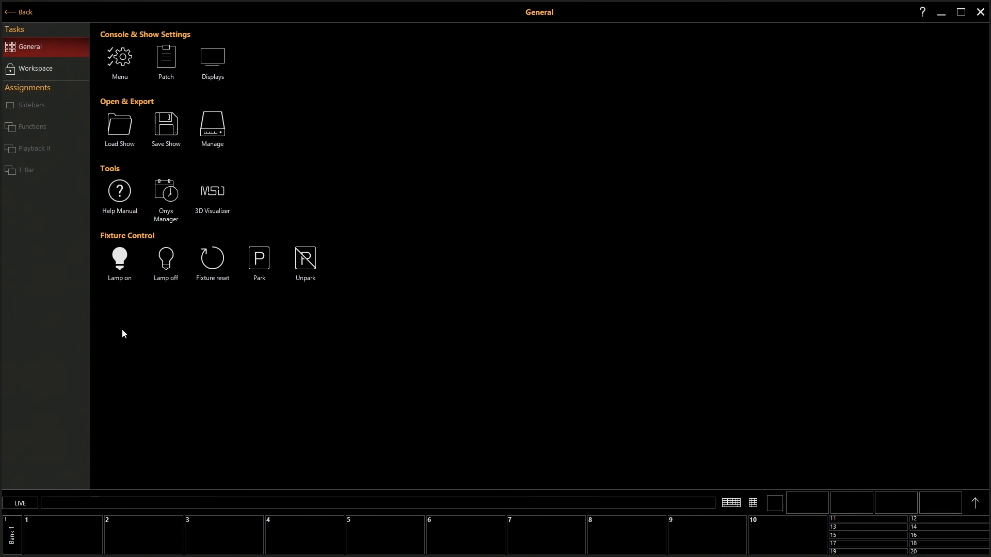
# Look over the Workspace options, then close the menu back to Groups and Presets.
pyautogui.click(36, 68)
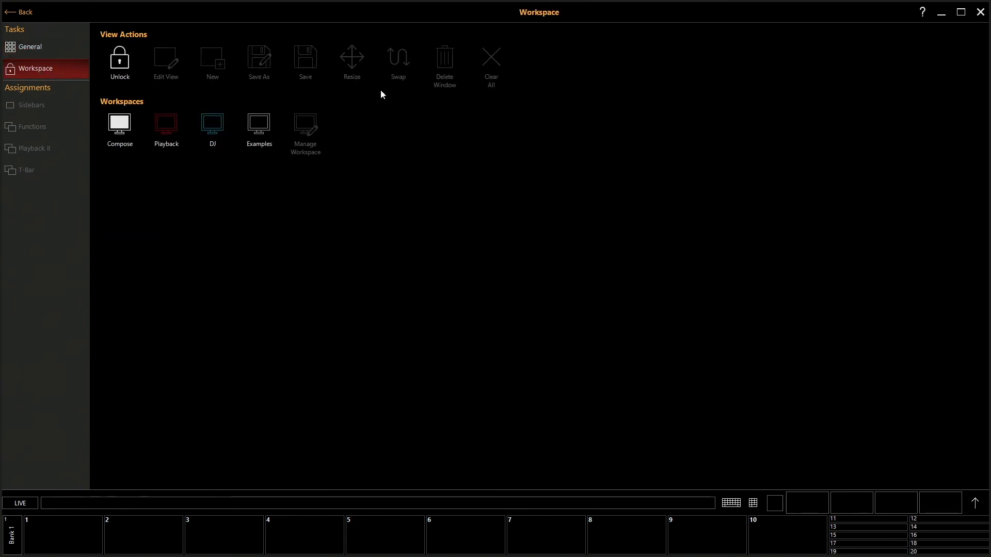
pyautogui.moveTo(487, 95)
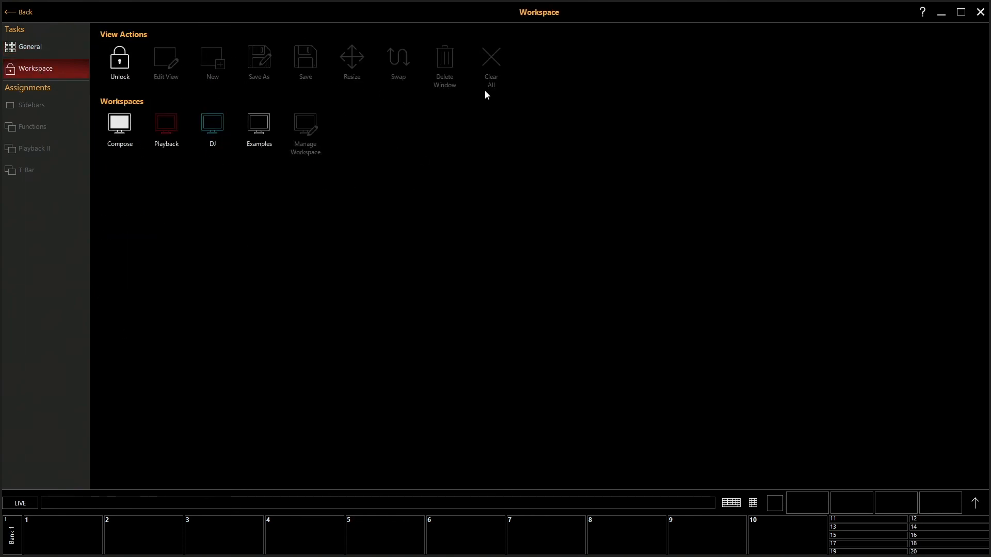
pyautogui.moveTo(425, 69)
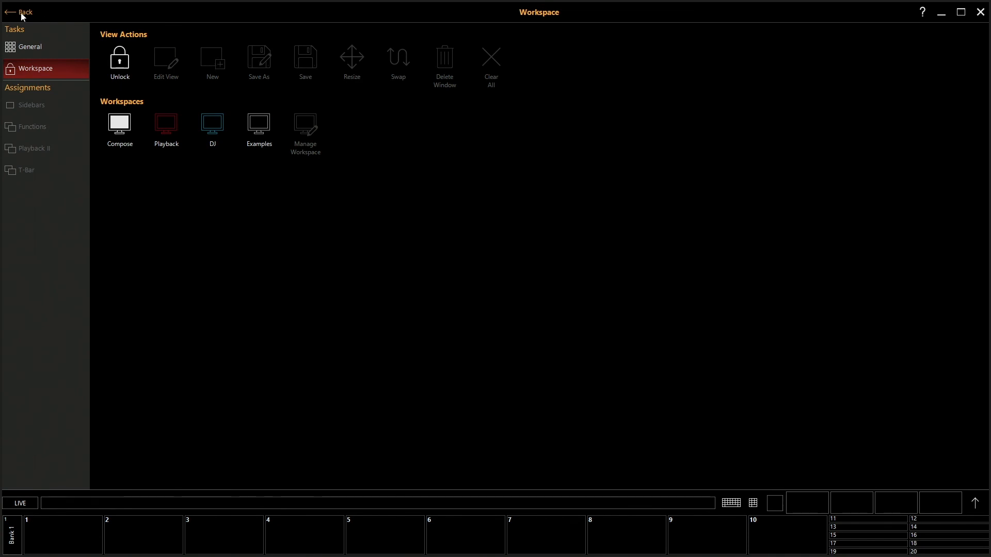
pyautogui.click(19, 11)
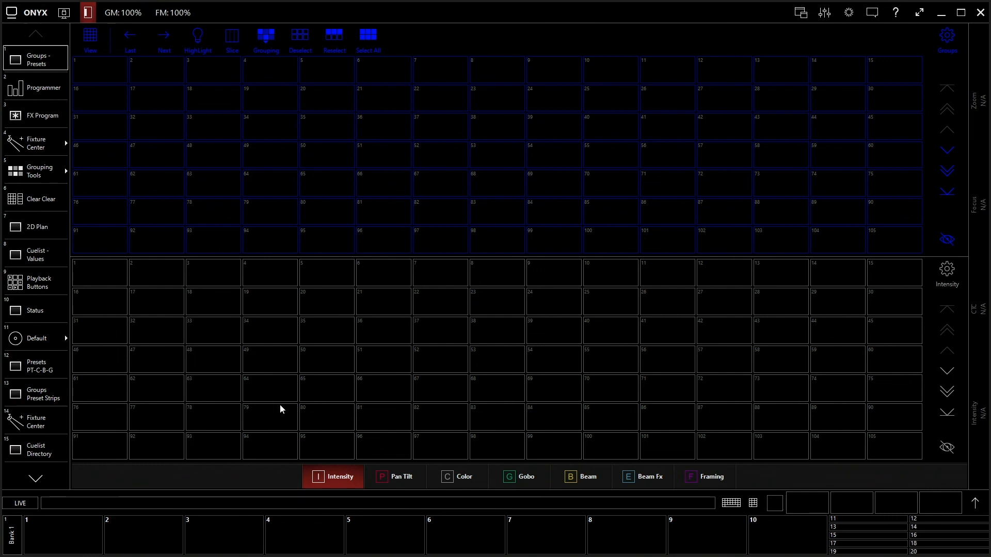
pyautogui.moveTo(606, 431)
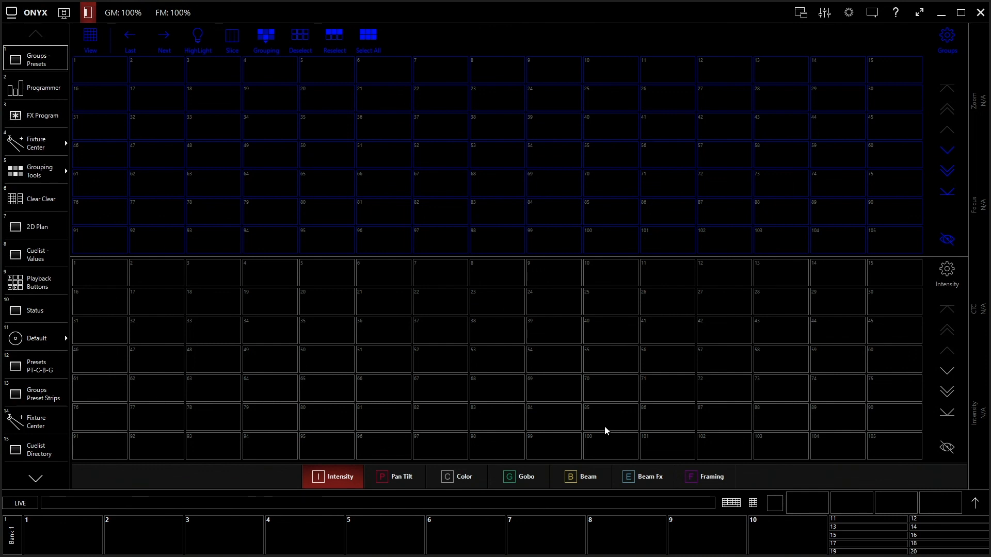
pyautogui.moveTo(602, 425)
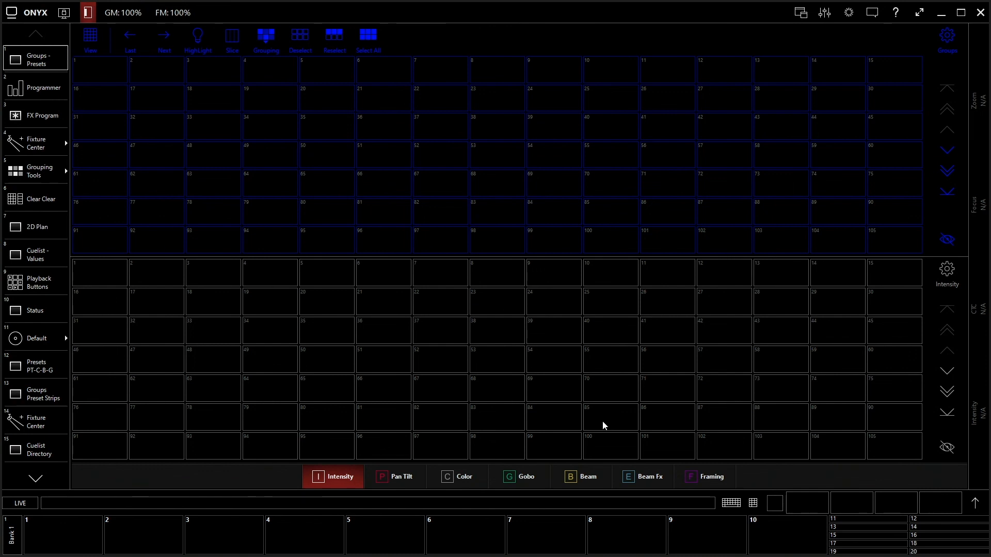